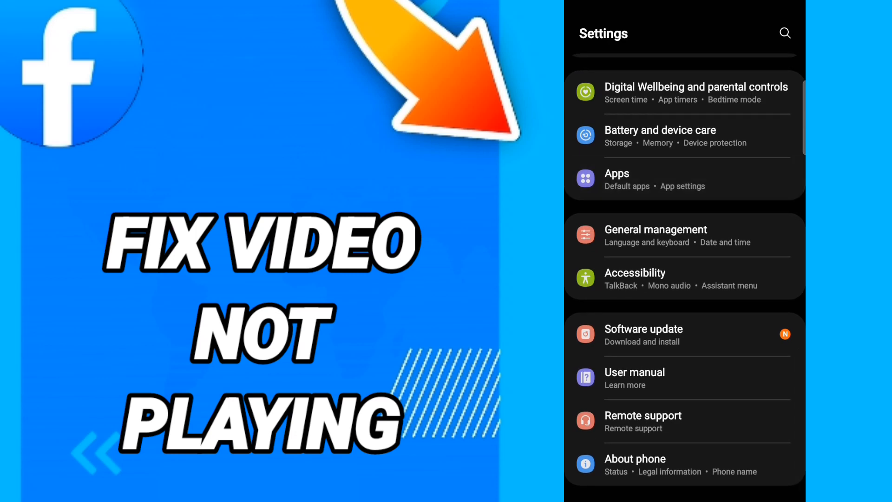
- Show the list of installed apps from the main Settings screen
click(616, 179)
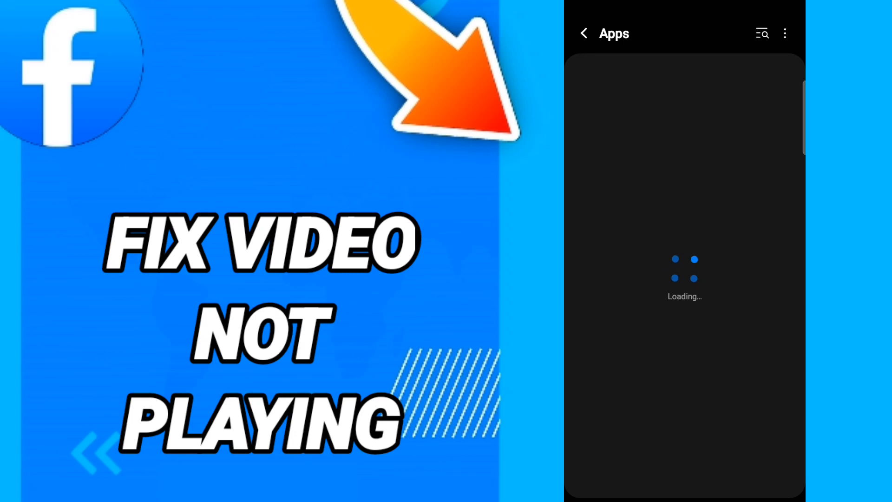